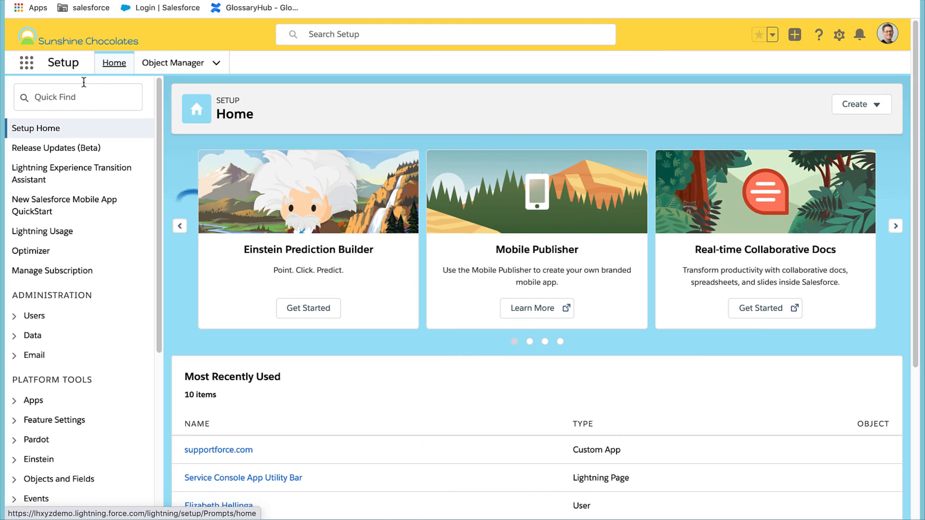
Search Setup Quick Find for 'In' and open In-App Guidance under User Engagement
left_click(77, 97)
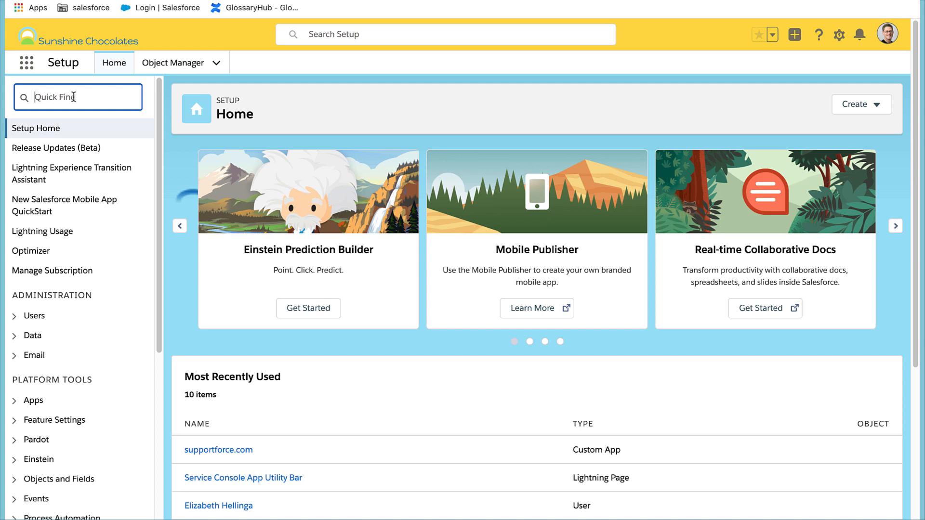
type("In-App")
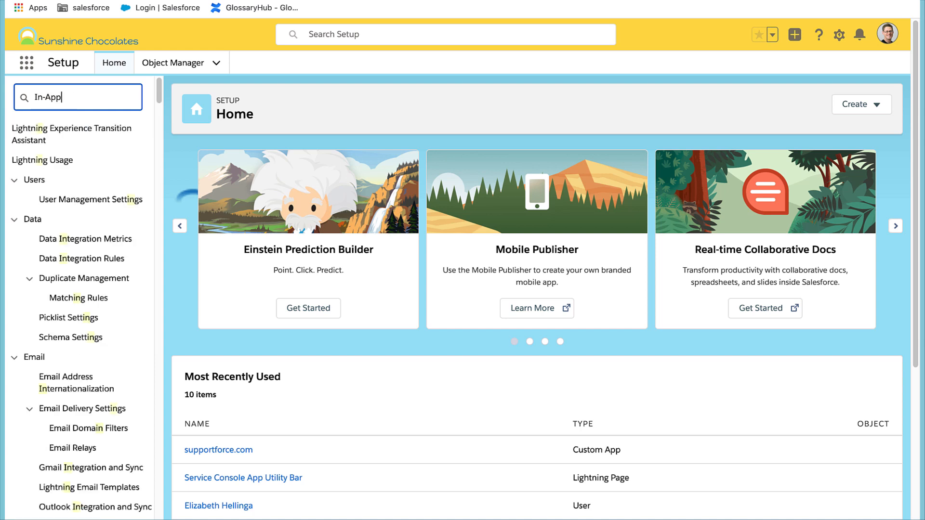
left_click(71, 148)
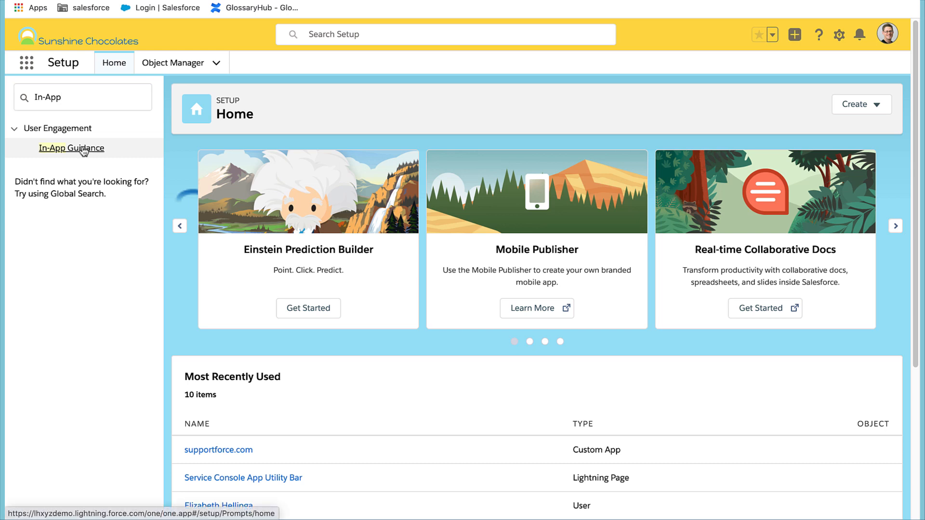
left_click(71, 148)
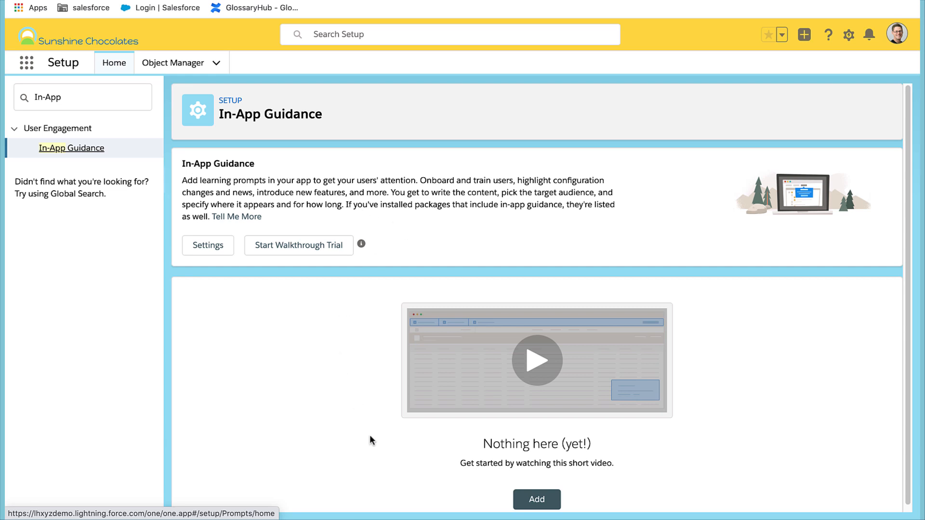
mouse_move(536, 499)
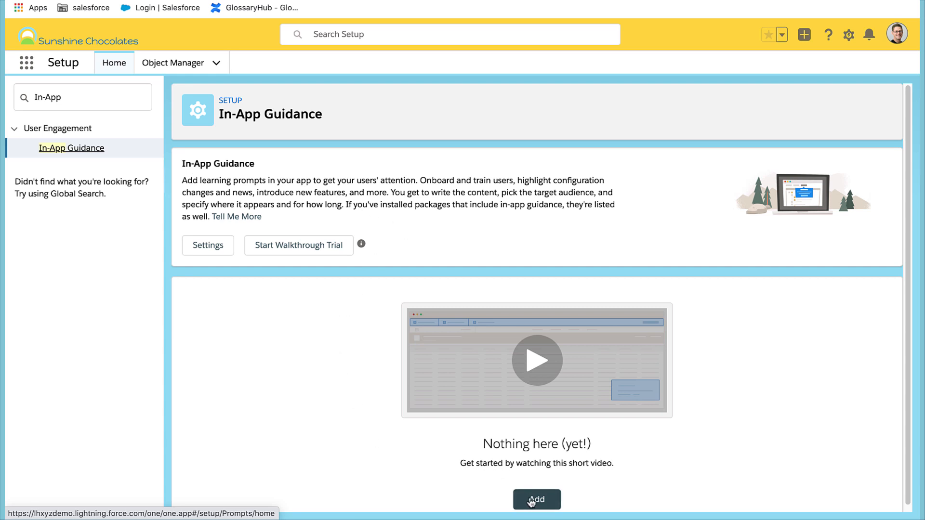
Add a new guidance to start the In-App Guidance Builder, then go to the Cases list
left_click(536, 500)
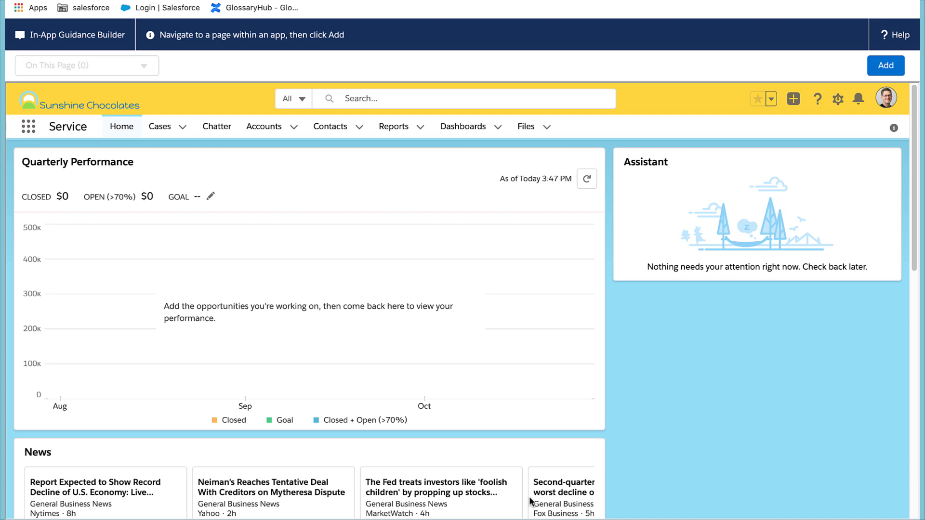
mouse_move(317, 198)
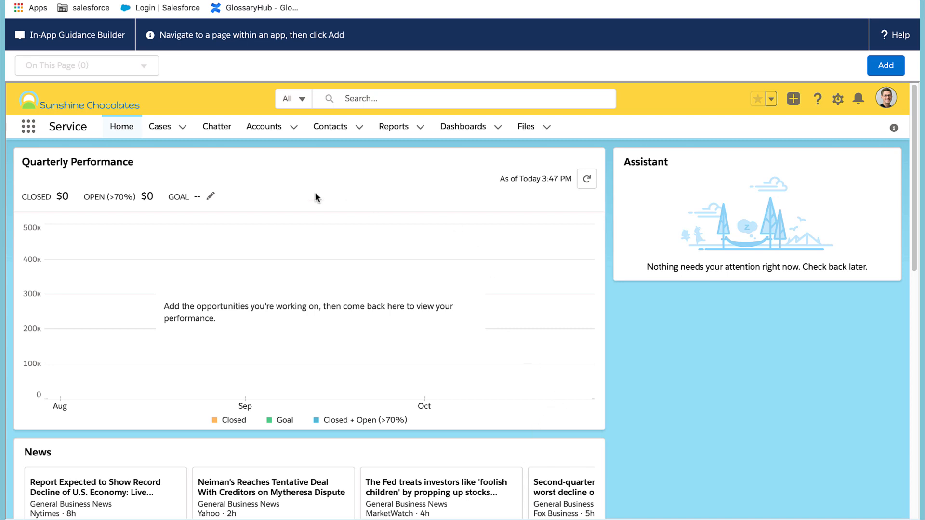
left_click(159, 127)
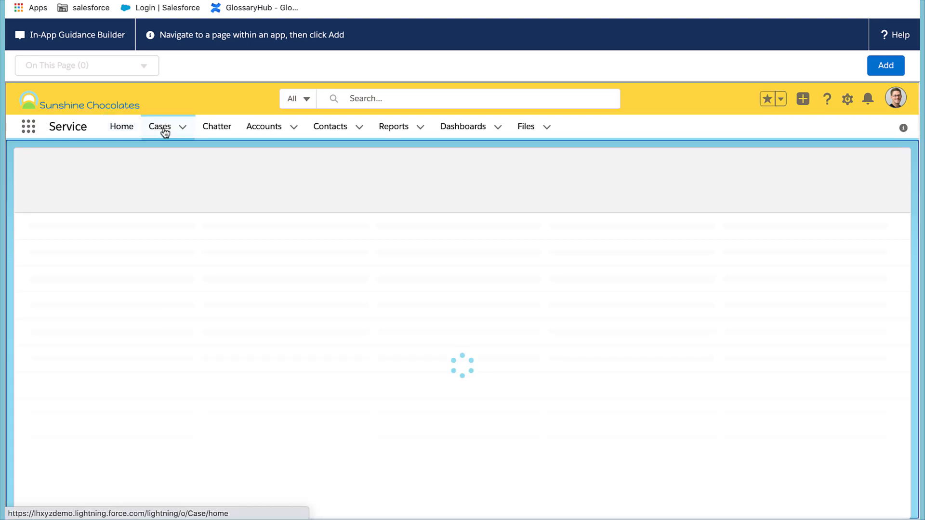
left_click(159, 127)
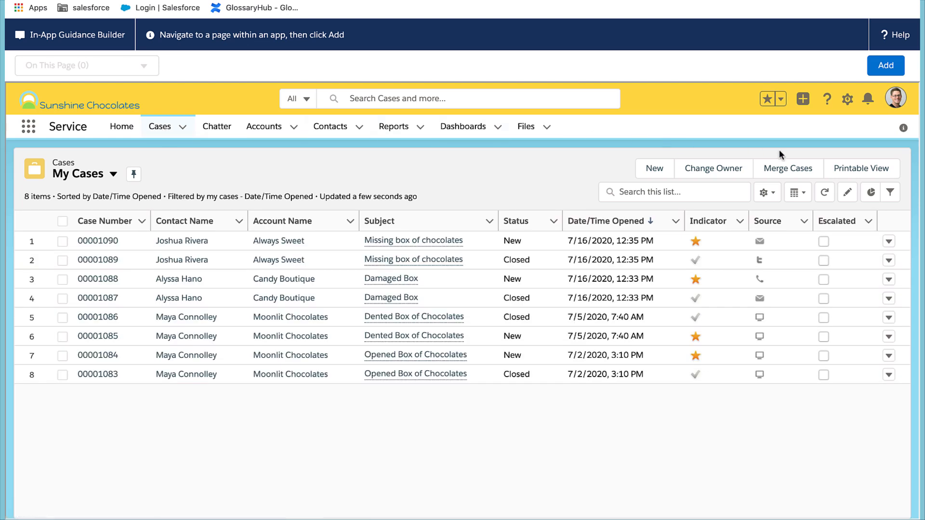
mouse_move(806, 150)
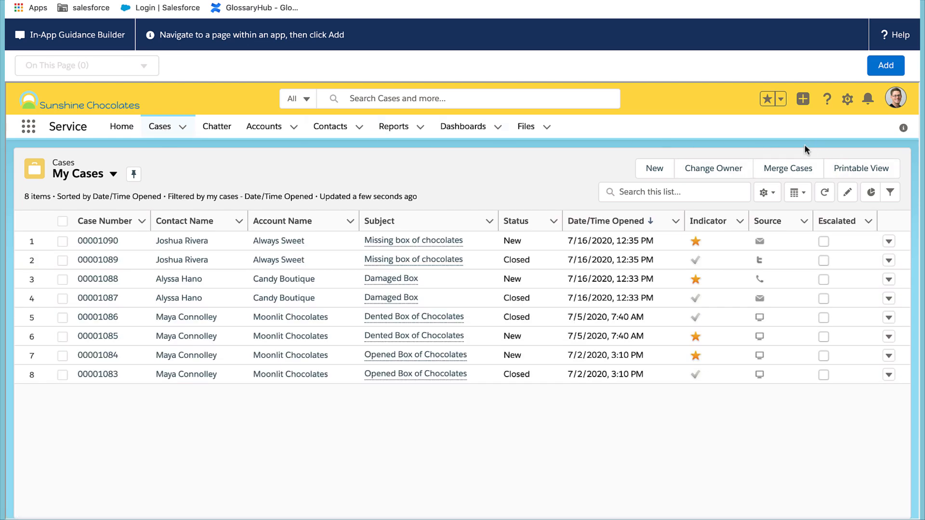
Add a Single Prompt on the Cases list and set its type to Docked Prompt
left_click(884, 65)
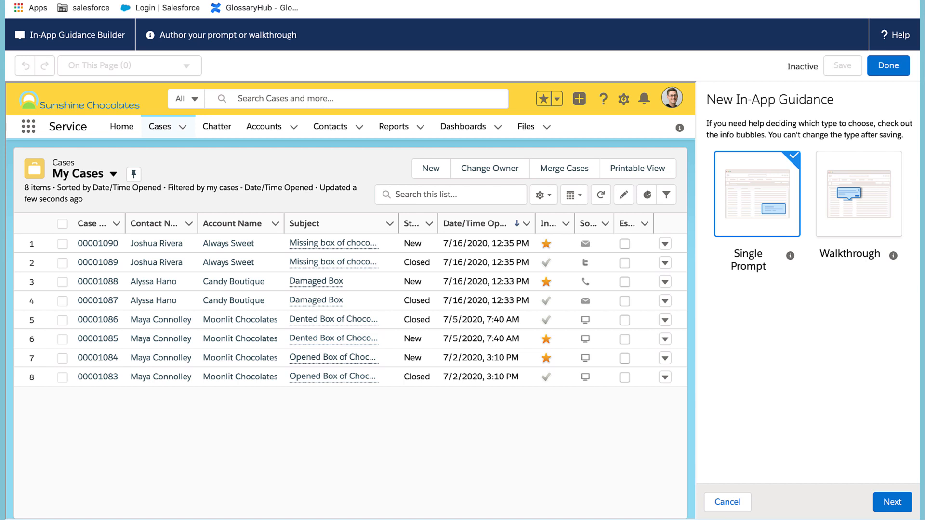
mouse_move(869, 498)
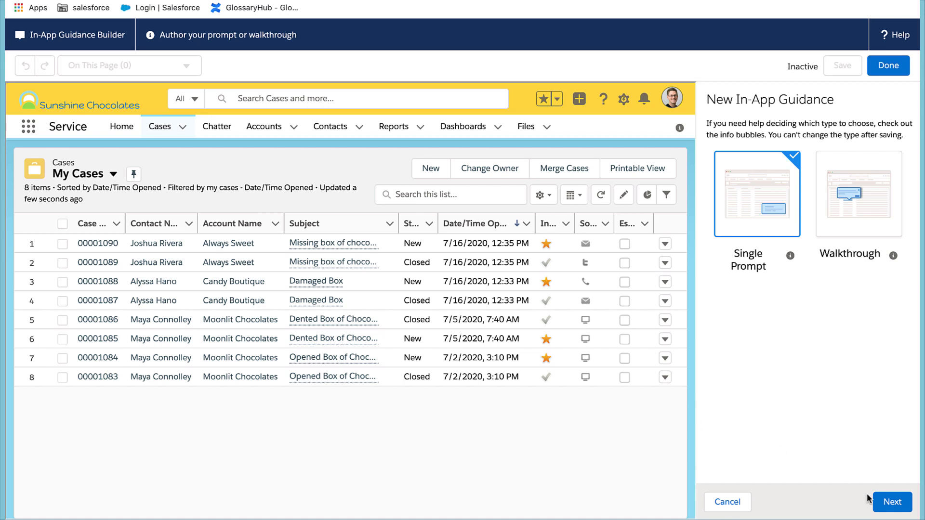
left_click(891, 502)
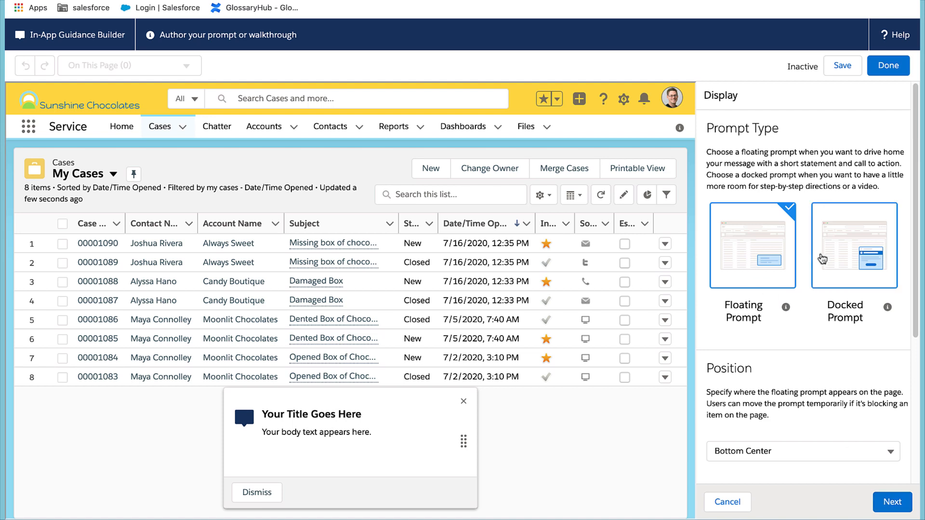
left_click(853, 245)
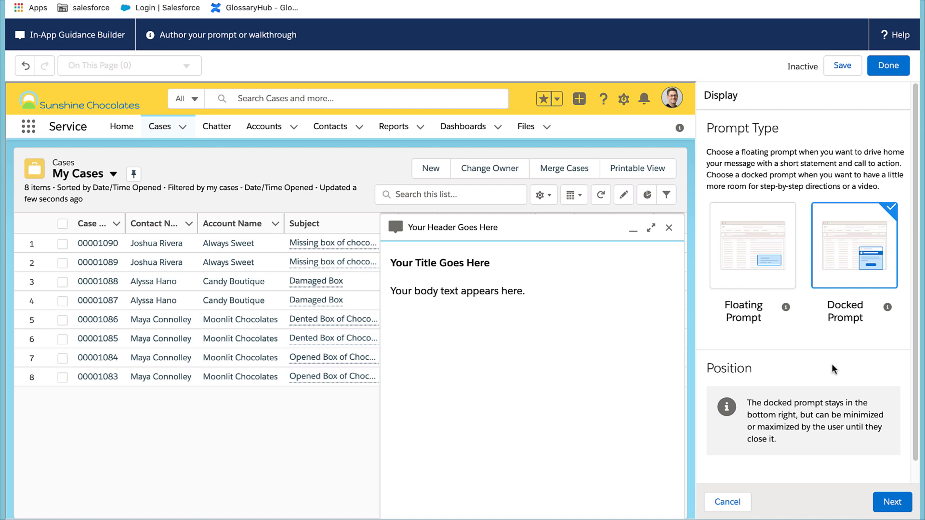
left_click(891, 502)
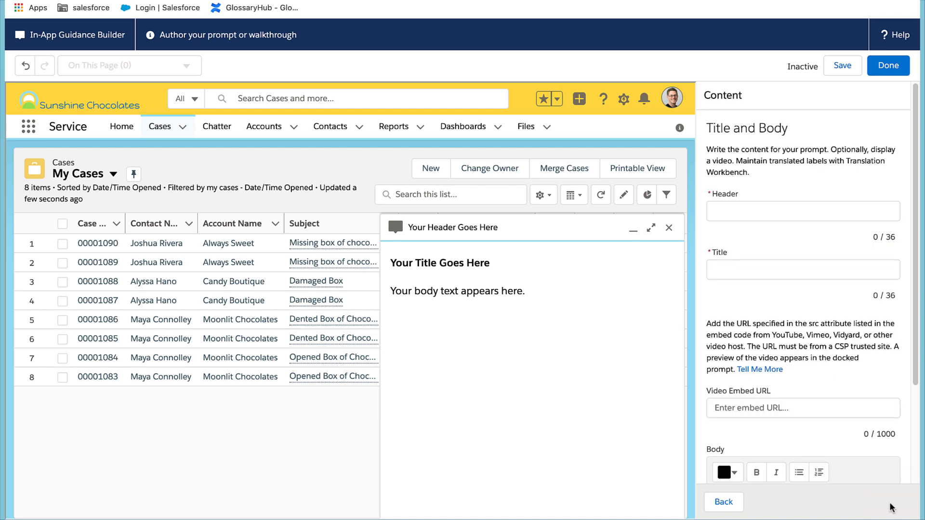
left_click(802, 211)
type("Check Out Case Merge")
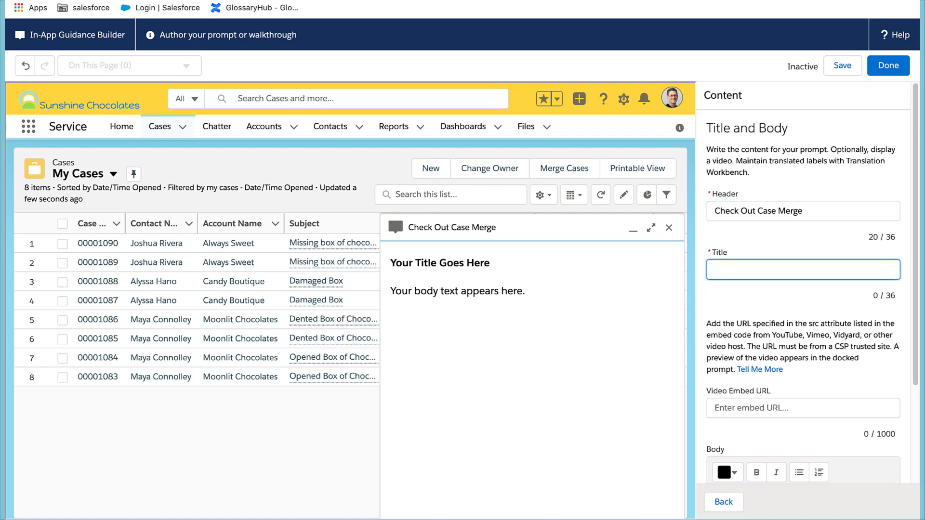
type("You Can Now Merge Cases!")
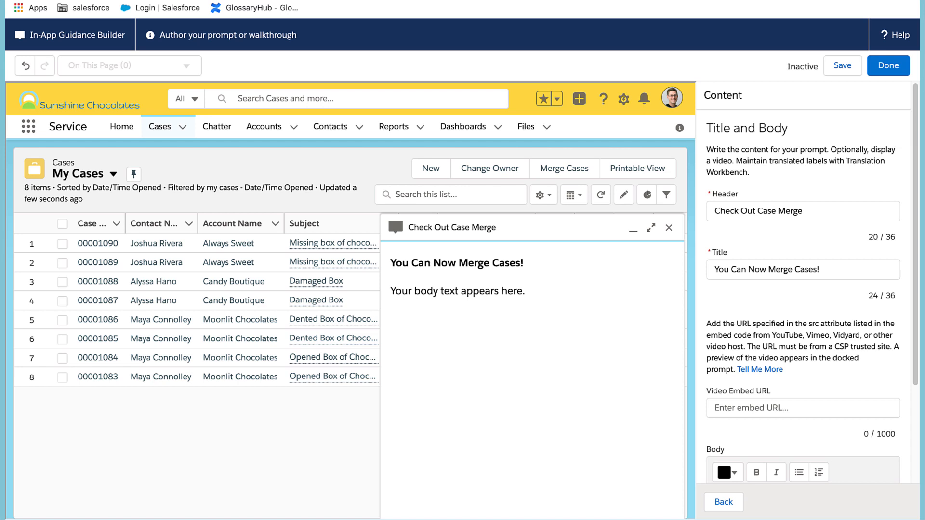
mouse_move(735, 412)
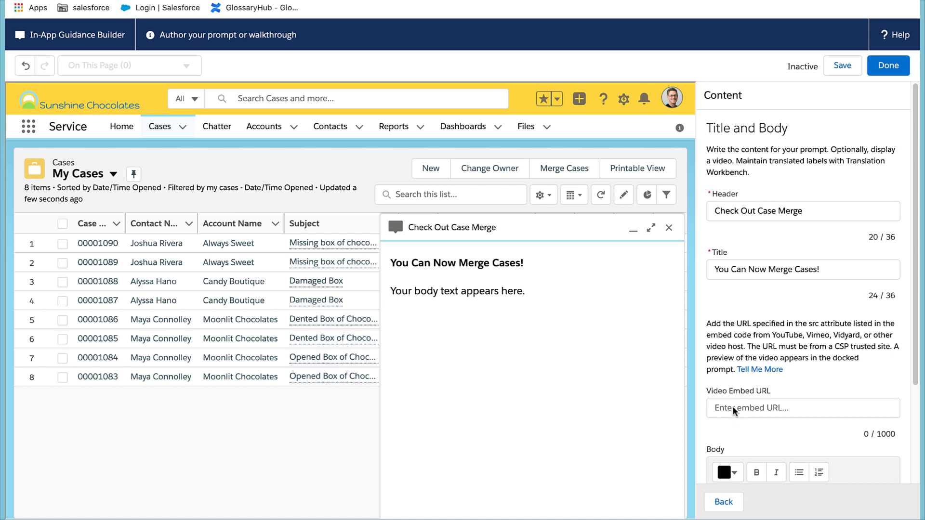
type("https://www.youtube.com/embed/XSbQCL3qkWI")
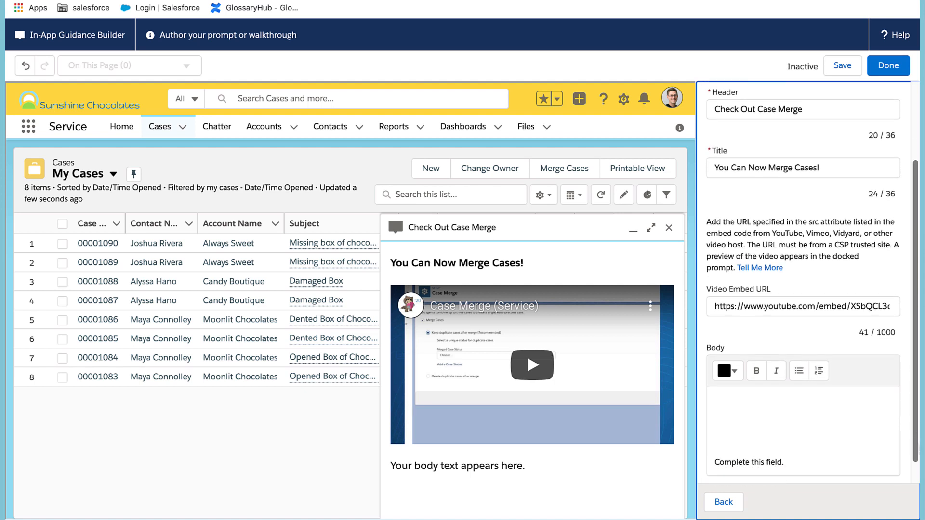
scroll("down", 3)
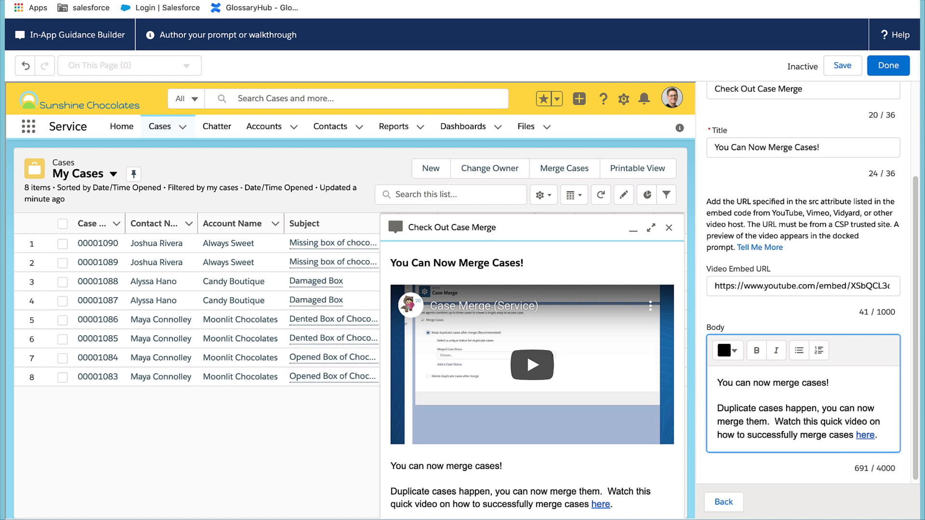
mouse_move(841, 66)
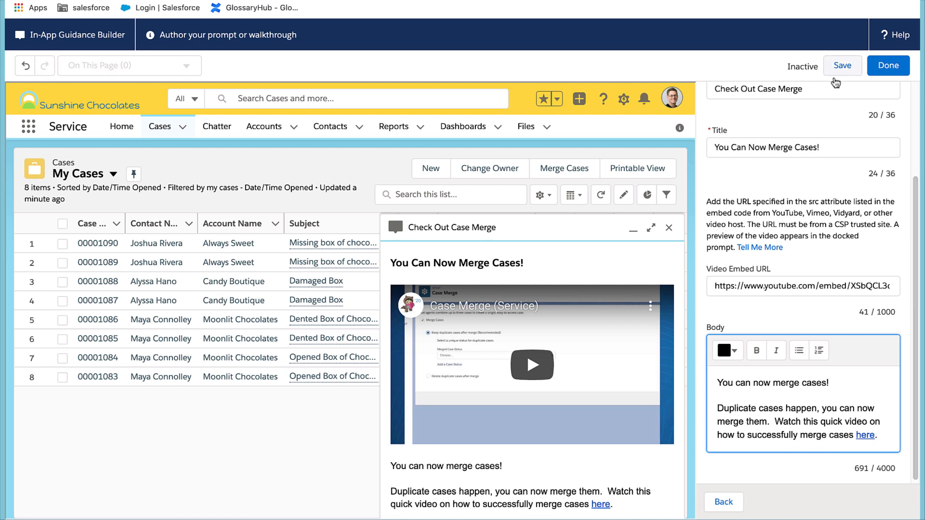
Save the prompt and schedule it through Aug 31, 2020, shown 4 times, 5 days apart
left_click(842, 66)
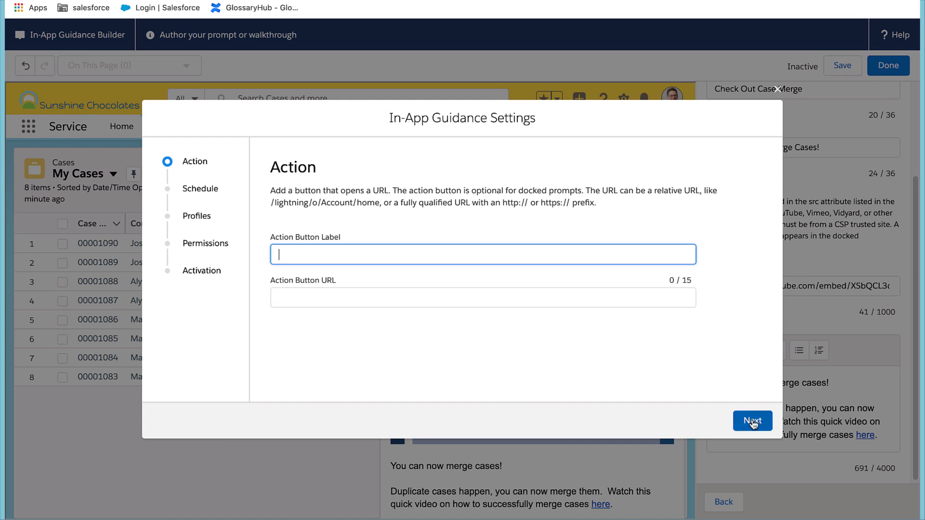
left_click(752, 421)
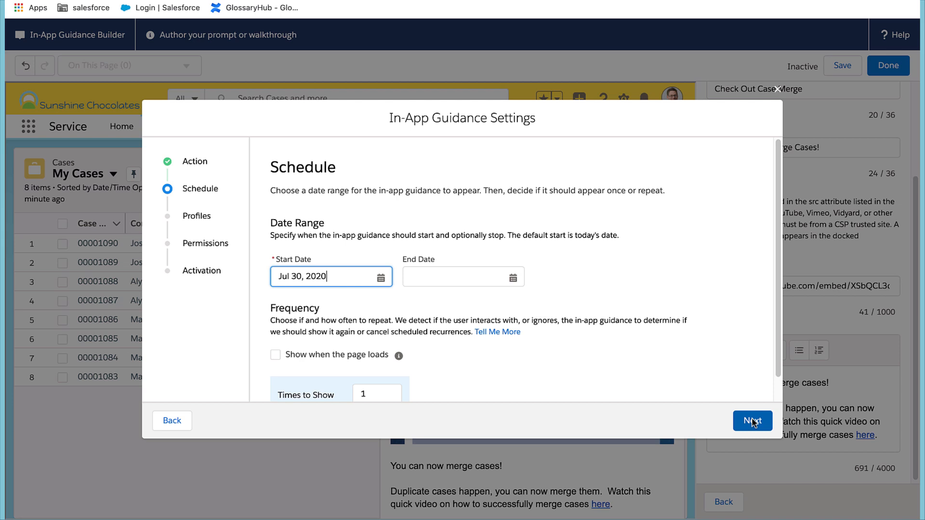
left_click(463, 276)
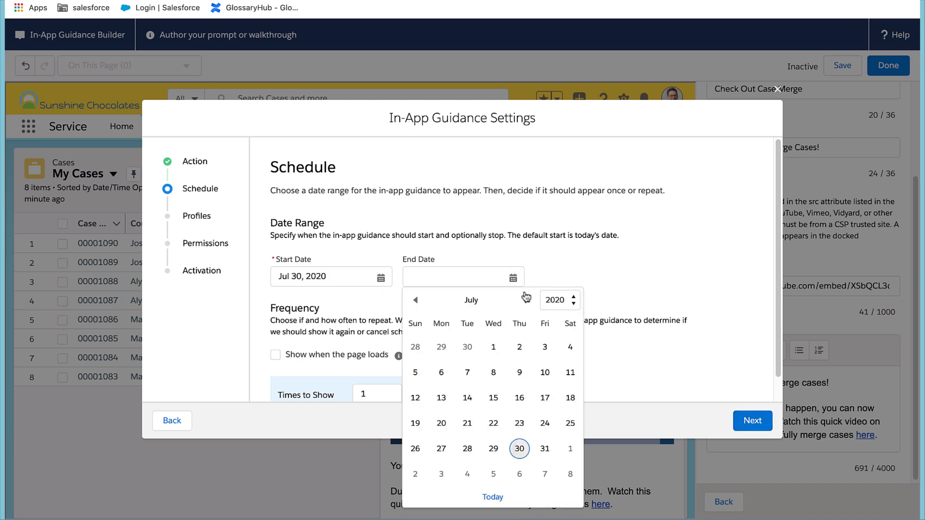
left_click(525, 300)
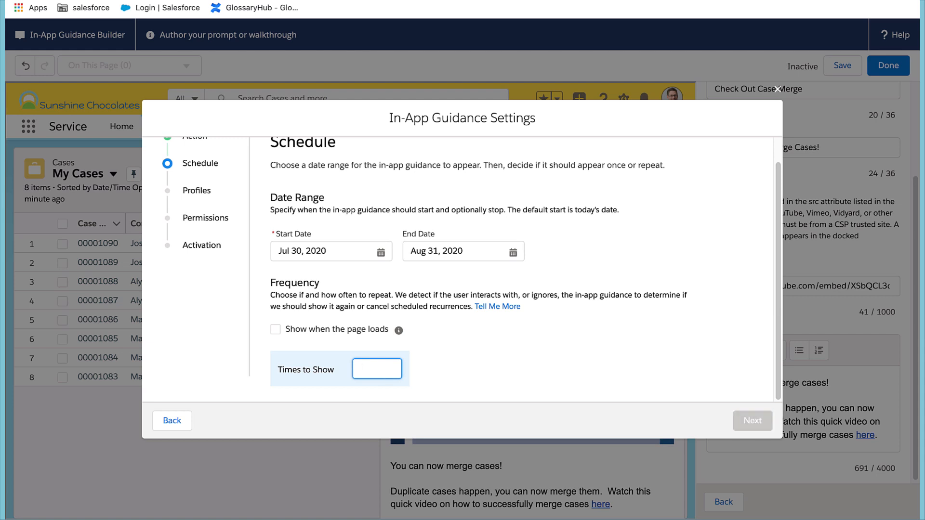
type("4")
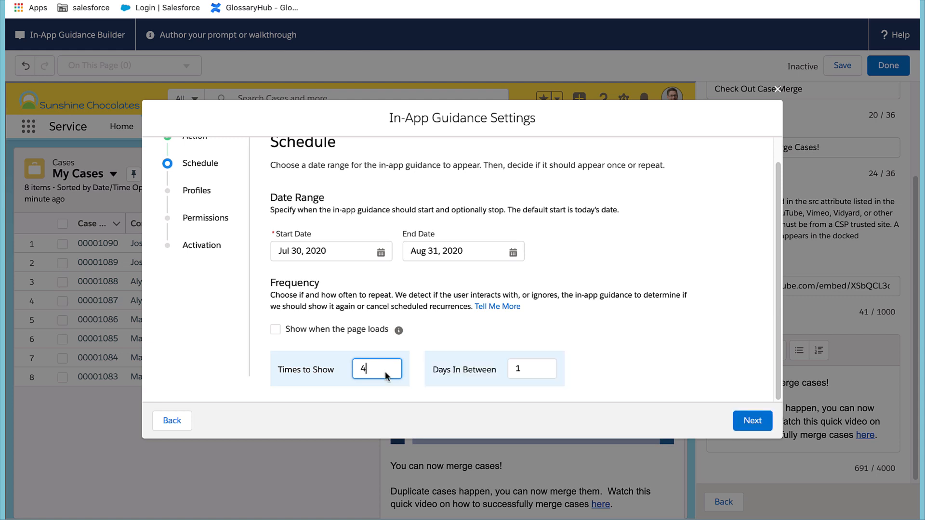
left_click(531, 369)
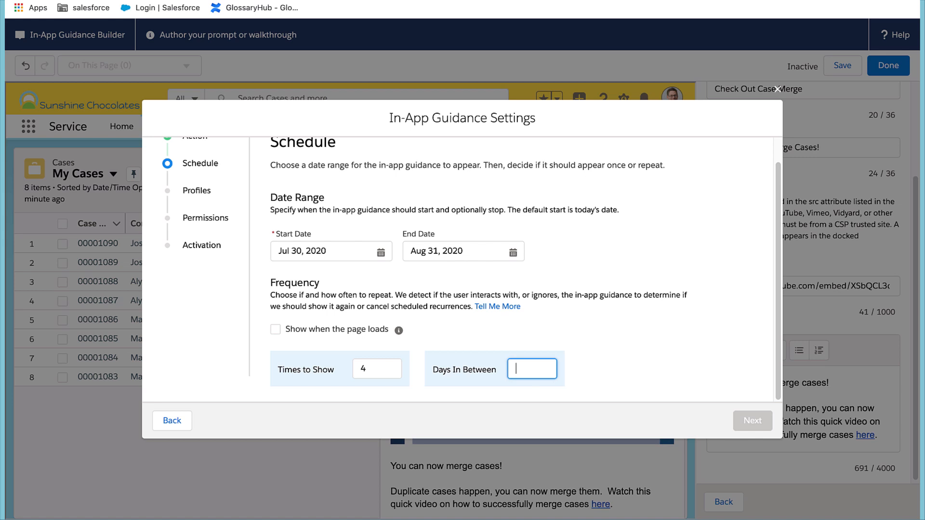
type("5")
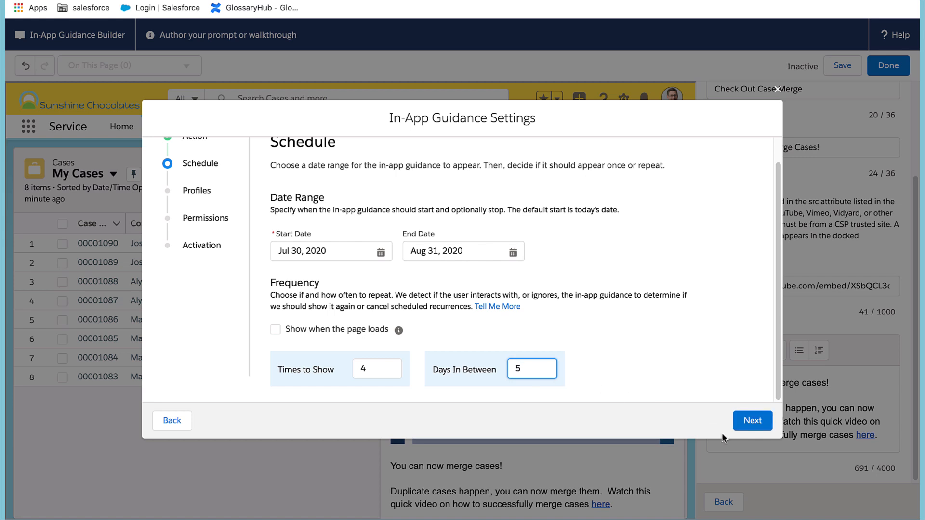
left_click(752, 421)
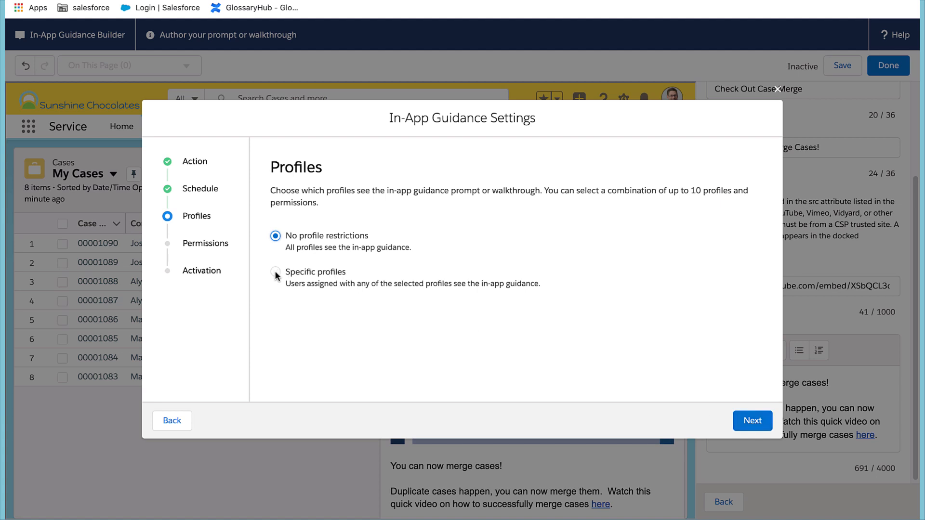
Restrict the guidance to specific profiles, selecting Service Manager after searching 'Ser'
left_click(276, 272)
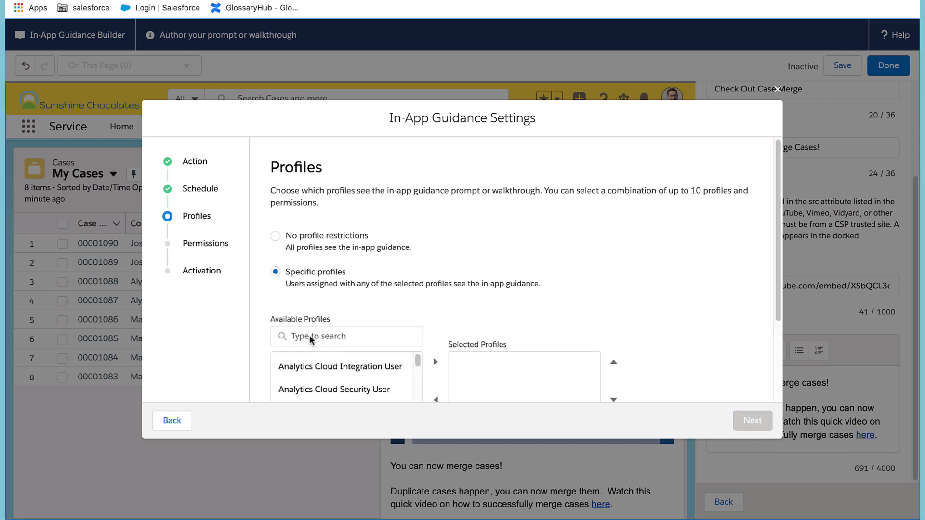
type("Service")
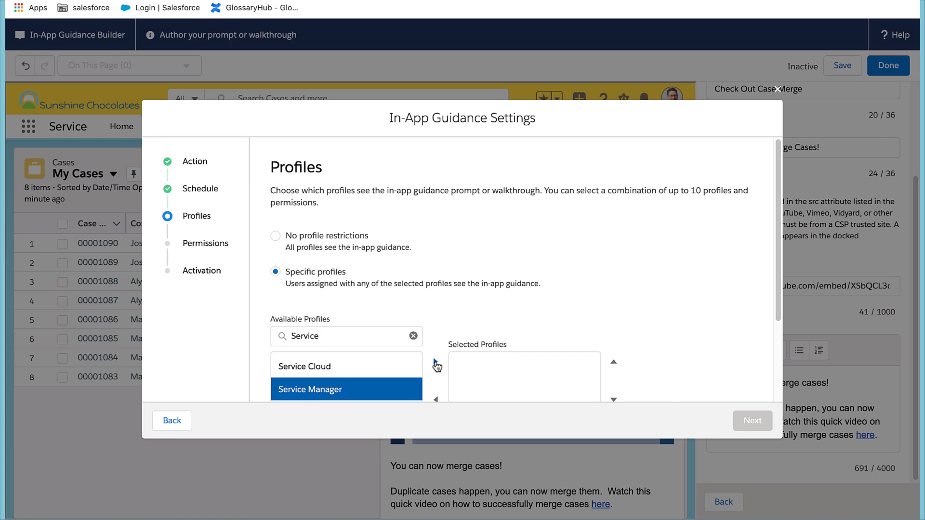
left_click(436, 361)
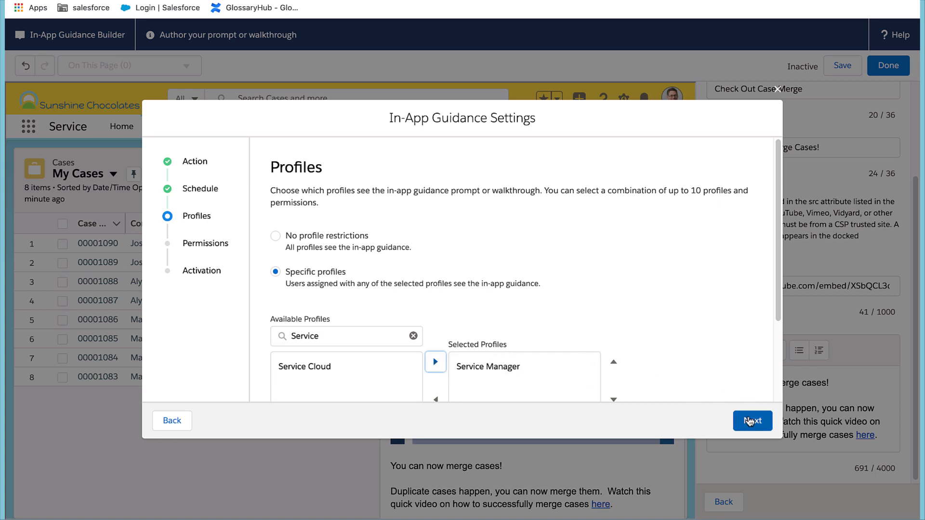
left_click(751, 421)
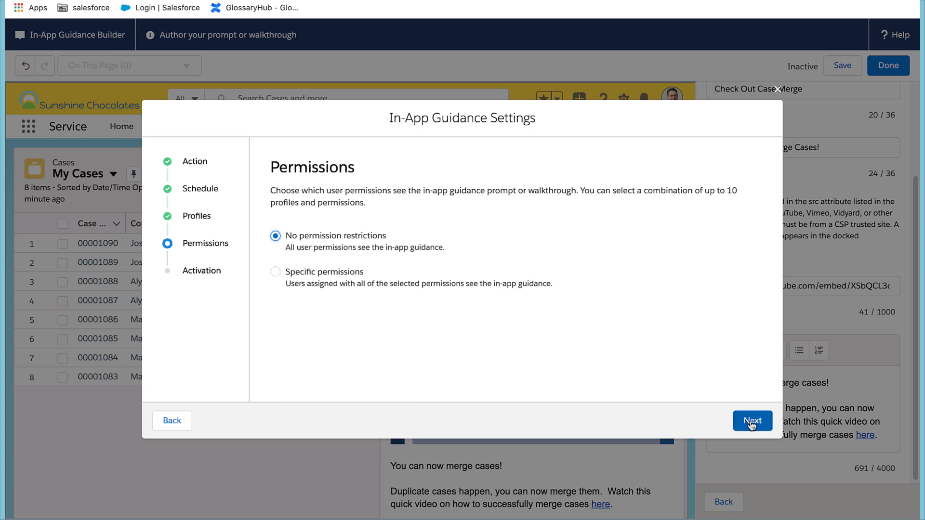
Skip permissions, name it 'Case Merge', describe it 'Prompt for case merge with video How-To', and save
left_click(752, 420)
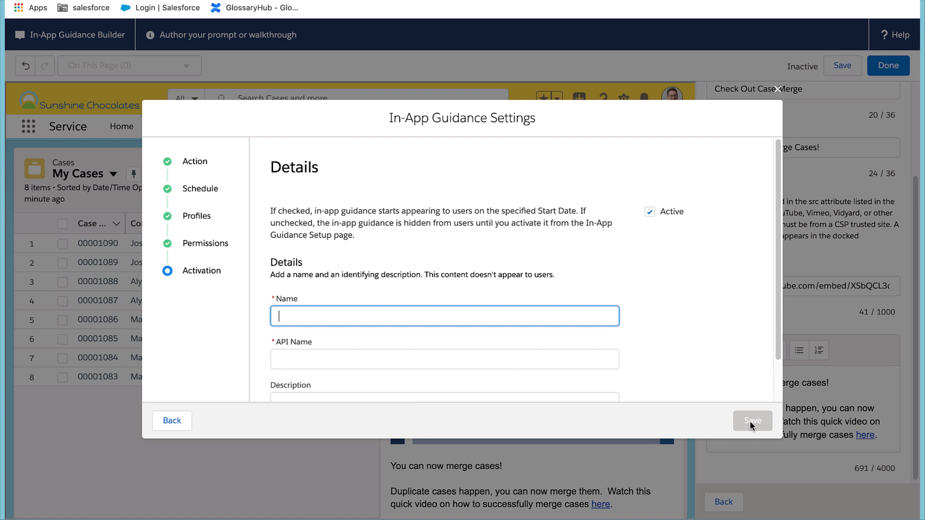
type("C")
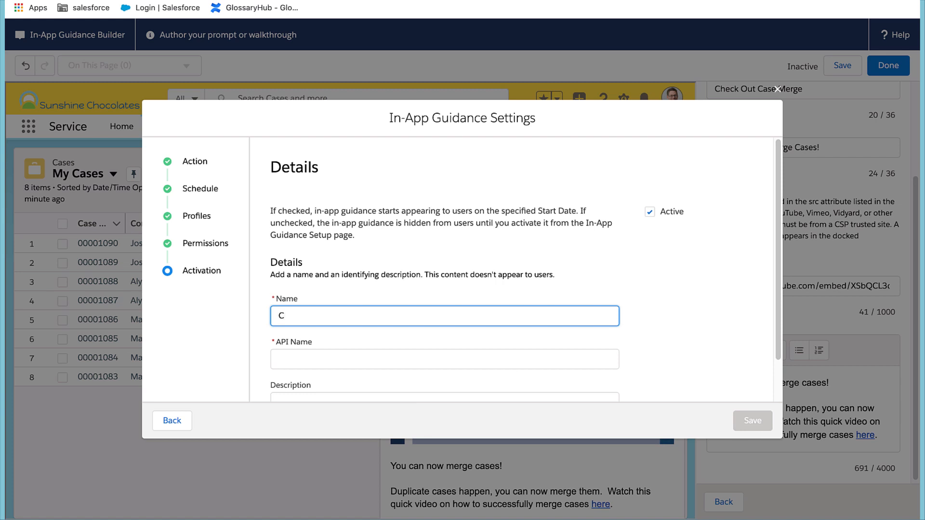
type("ase Merge")
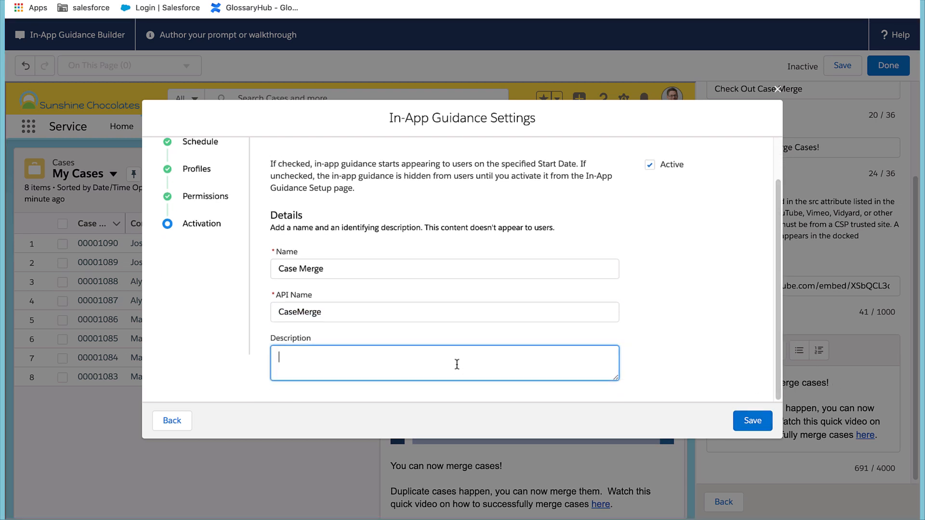
type("Prompt for case merge with")
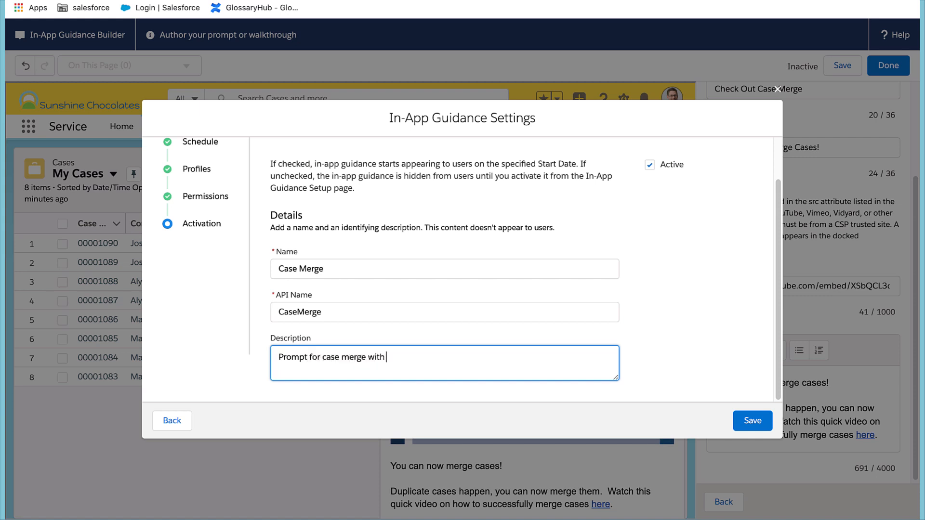
type("video How-To")
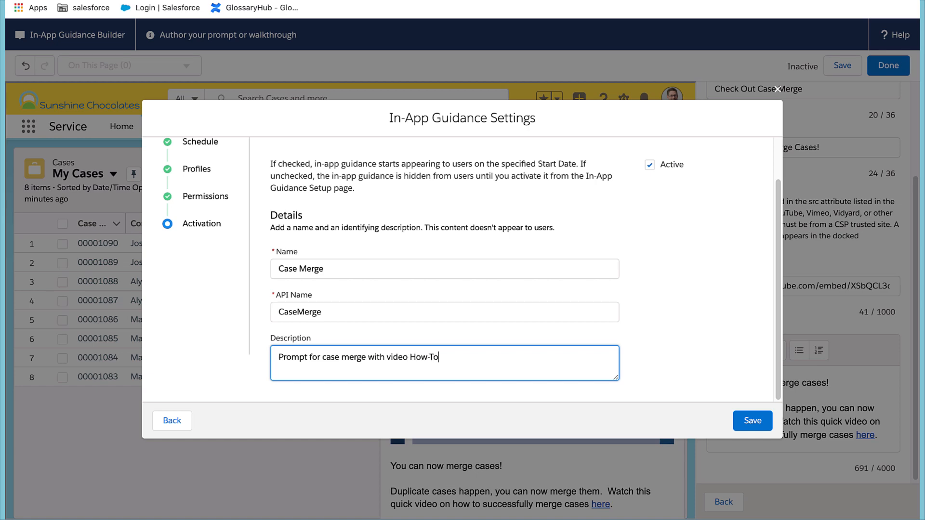
left_click(751, 421)
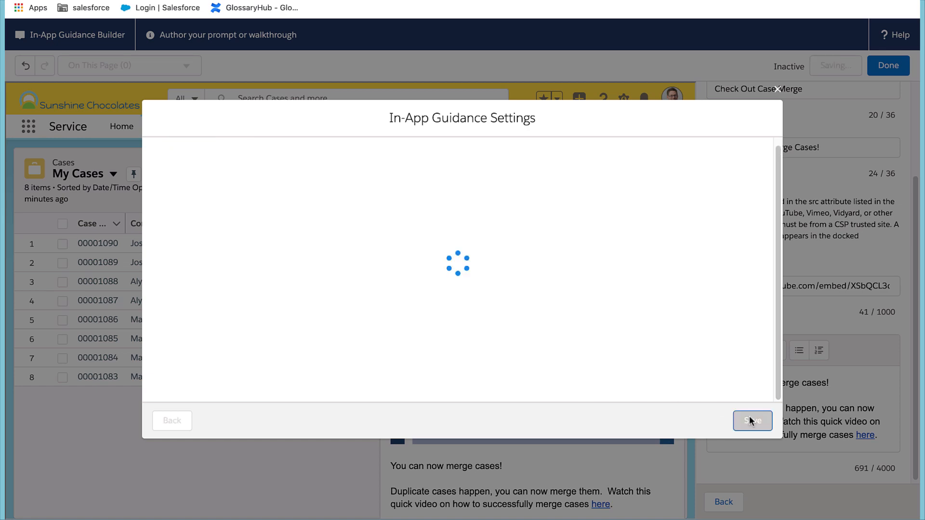
left_click(752, 420)
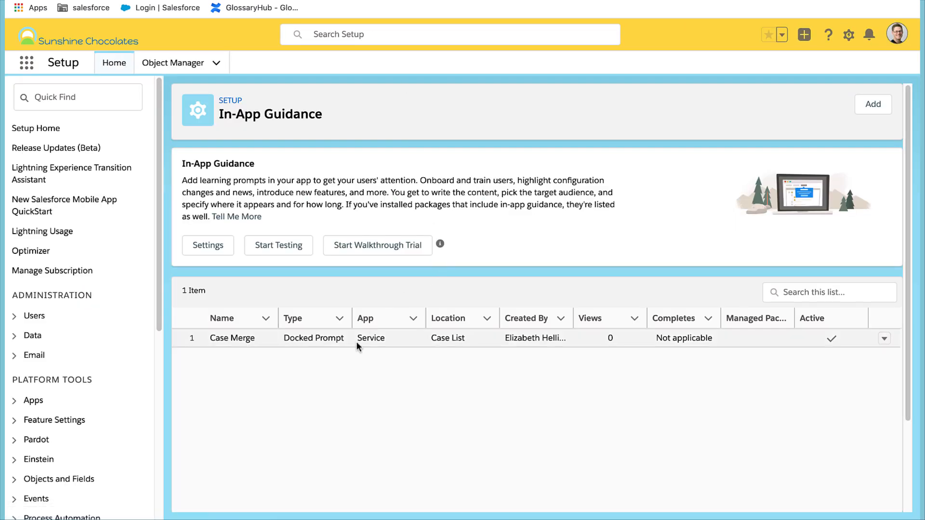
mouse_move(515, 342)
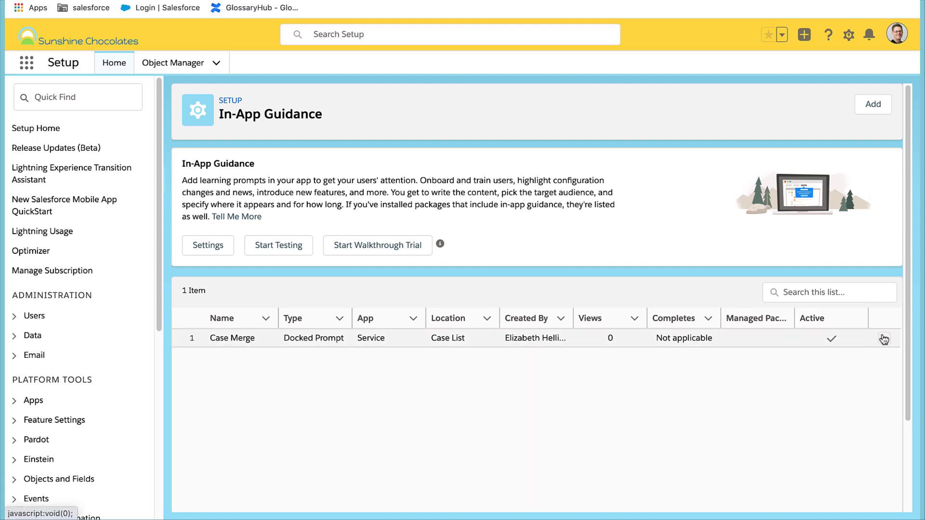
Open the row actions menu for the Case Merge prompt
left_click(883, 339)
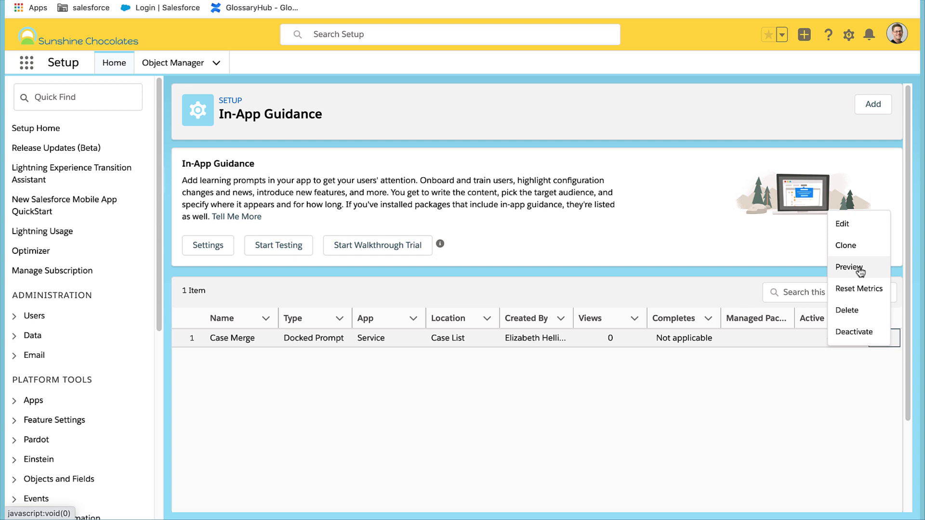
Choose Preview for the Case Merge prompt
left_click(848, 268)
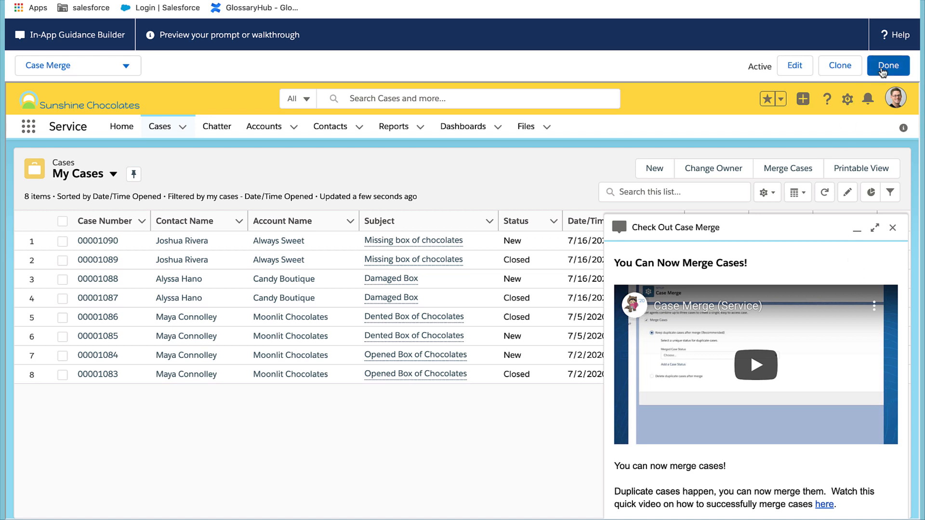
mouse_move(887, 65)
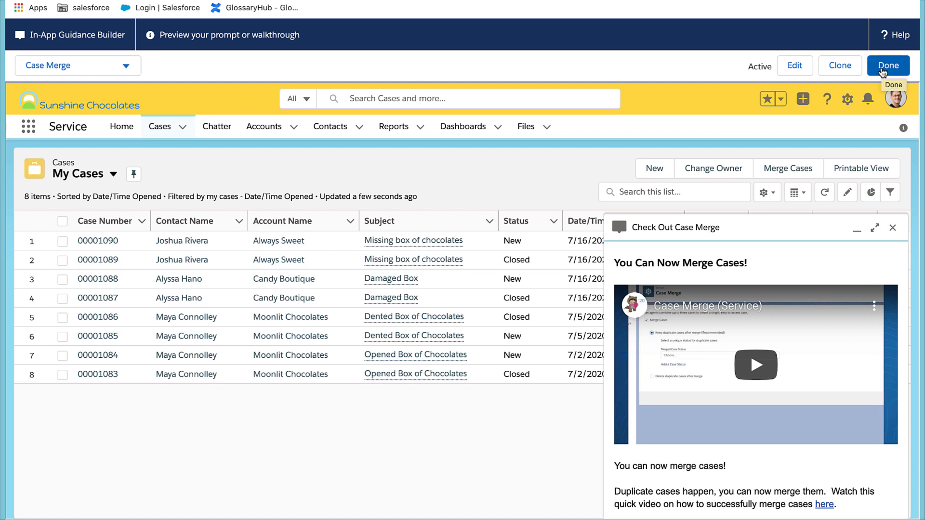